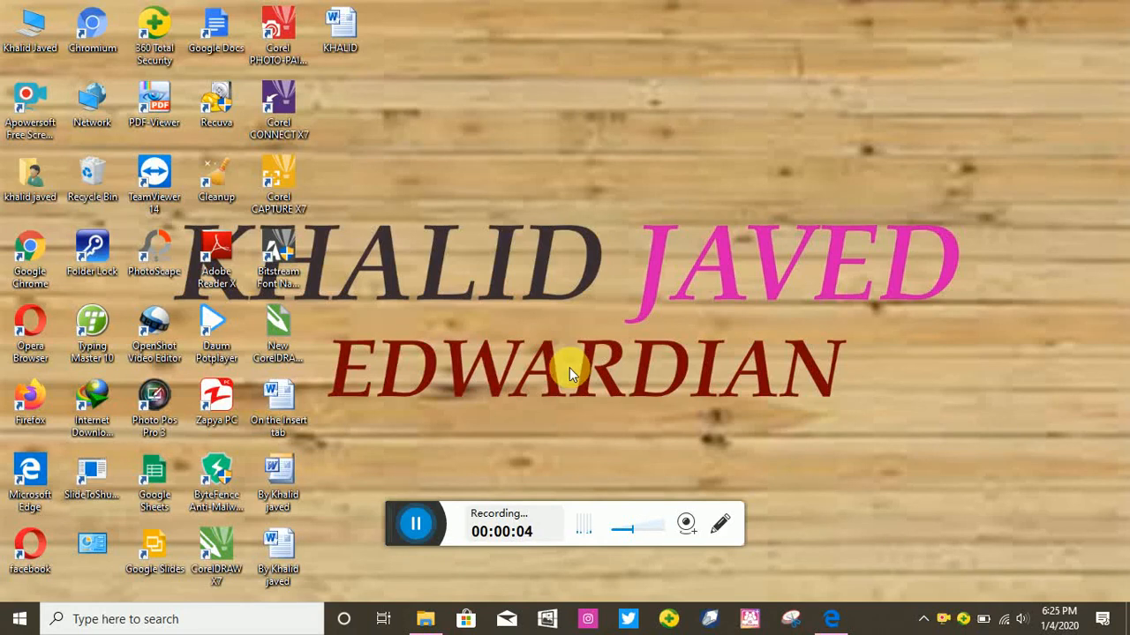
{"action": "mouse_move", "coordinate": [538, 373]}
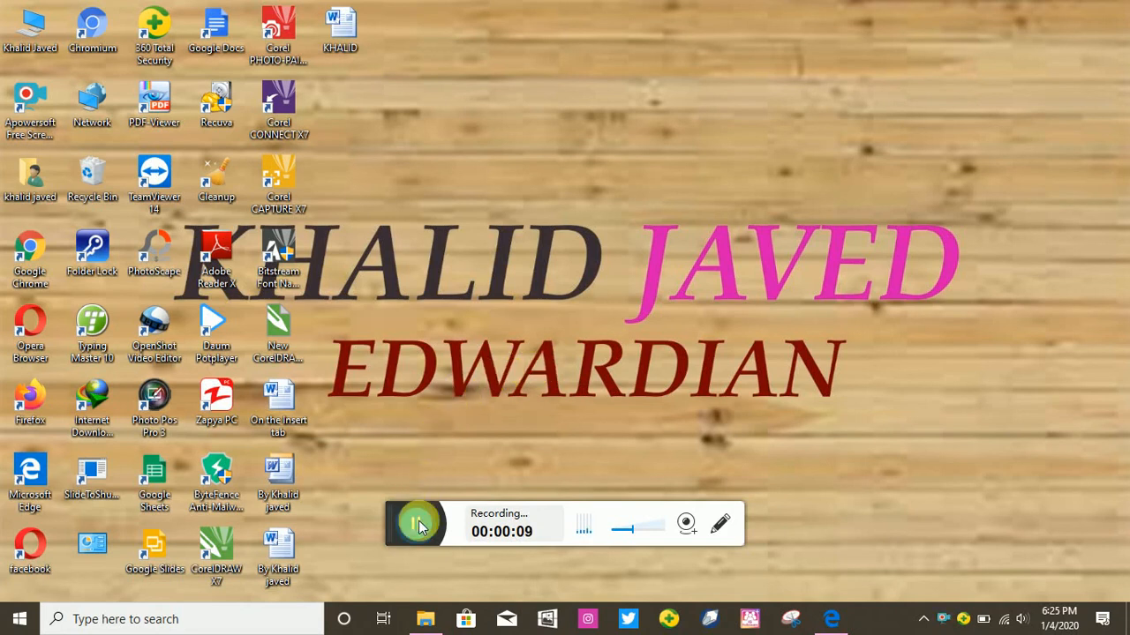
Search for Control Panel and open its Network and Sharing Center
{"action": "left_click", "coordinate": [415, 523]}
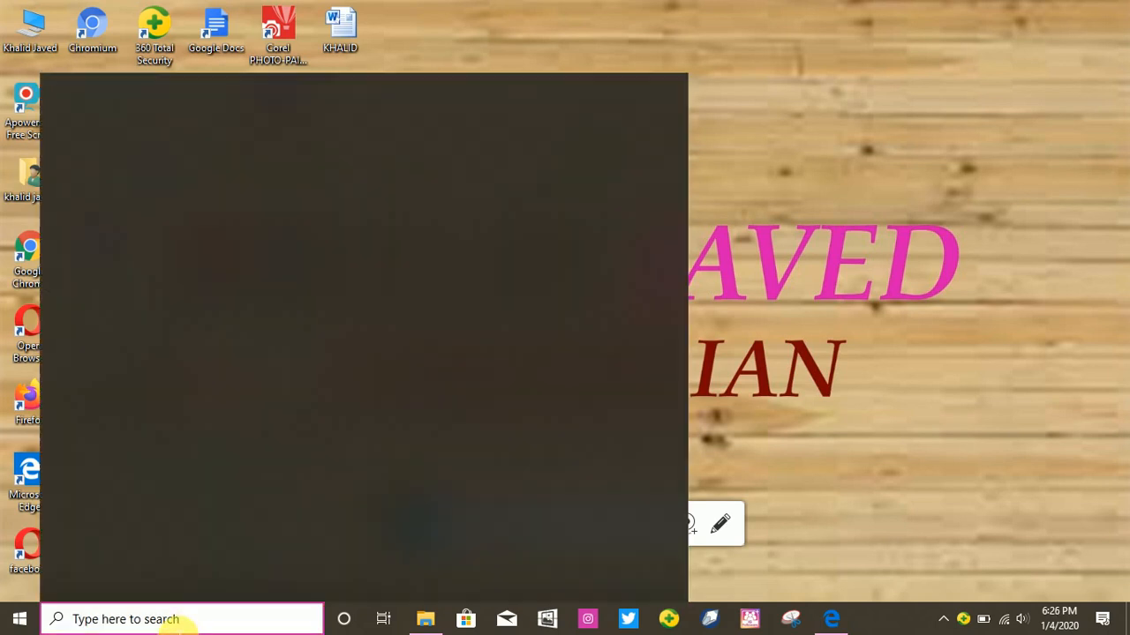
{"action": "type", "text": "control Panel"}
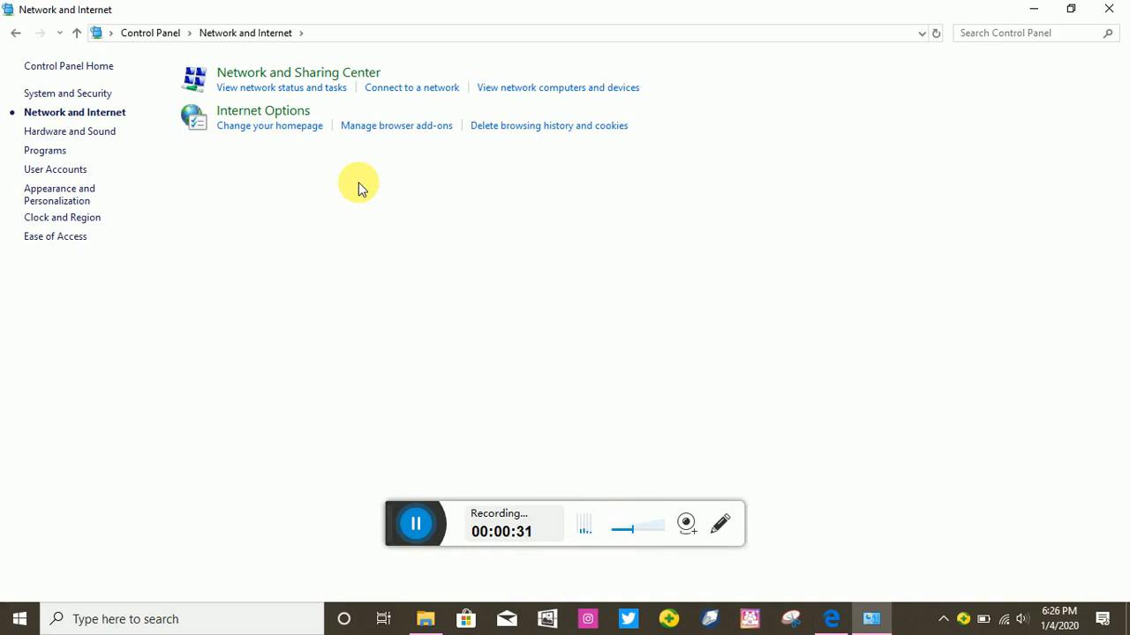
{"action": "mouse_move", "coordinate": [278, 73]}
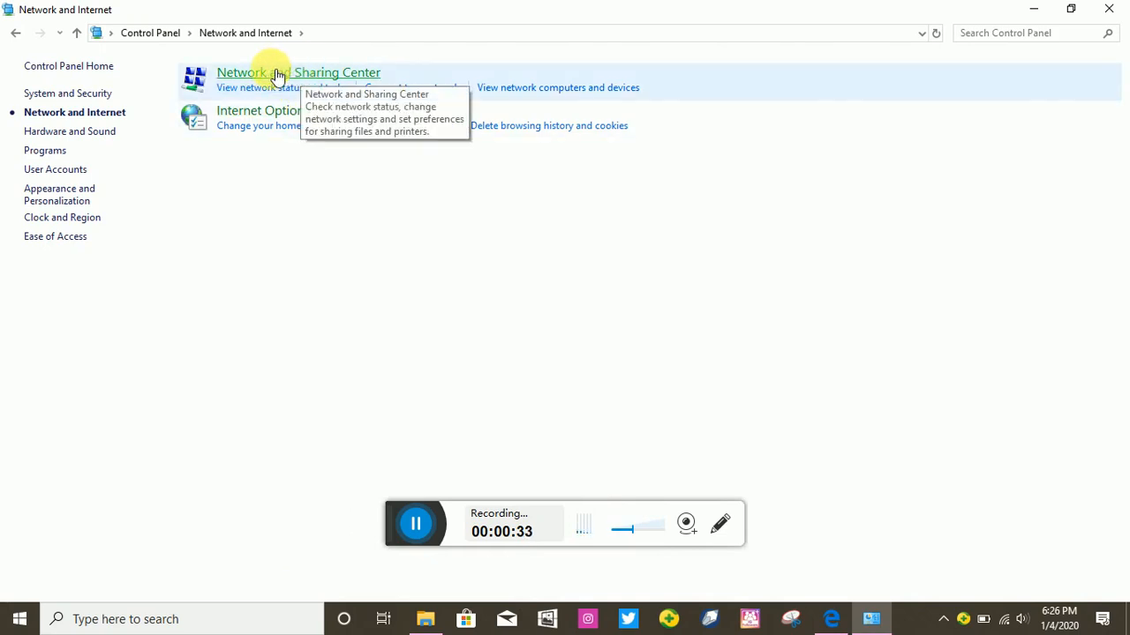
{"action": "left_click", "coordinate": [298, 72]}
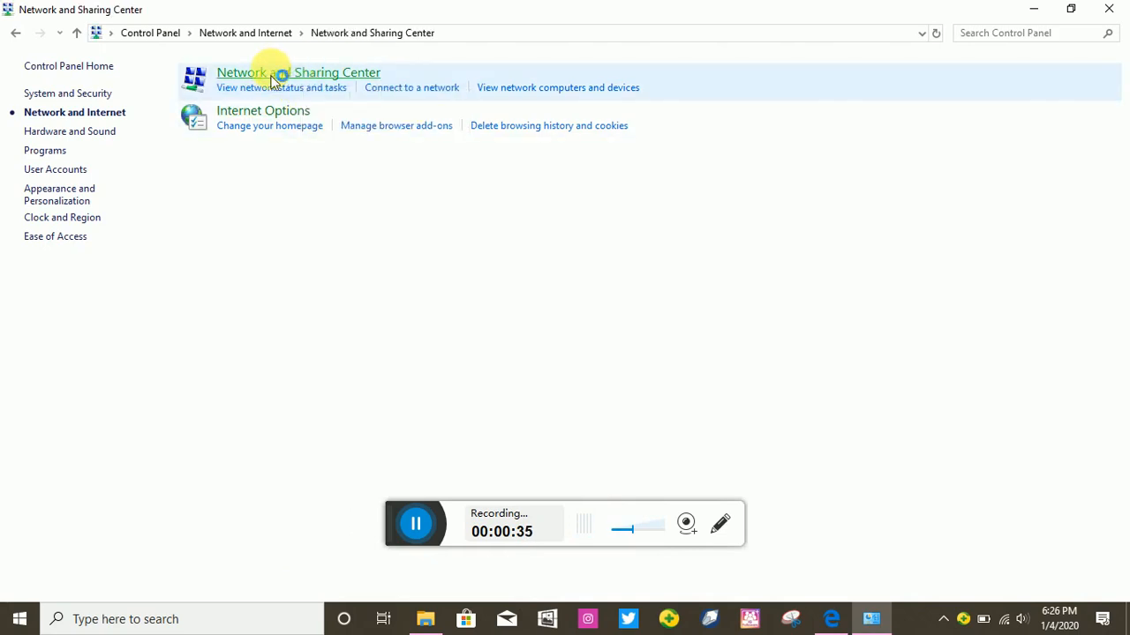
{"action": "left_click", "coordinate": [297, 73]}
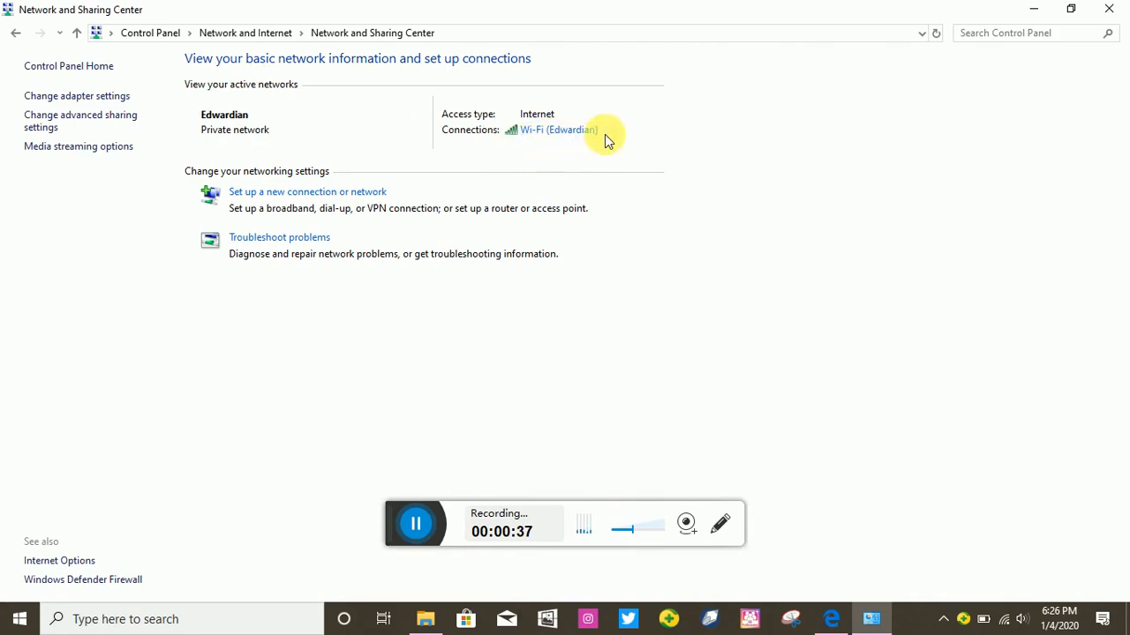
{"action": "mouse_move", "coordinate": [582, 130]}
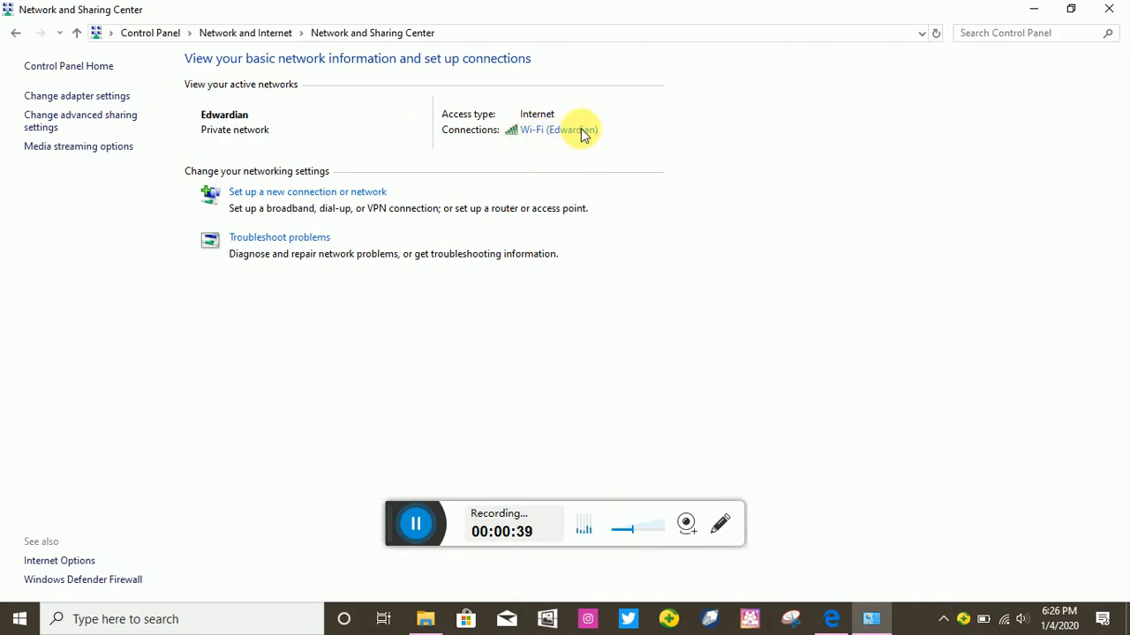
Reveal the Edwardian Wi-Fi security key in Wireless Properties' Security settings
{"action": "left_click", "coordinate": [558, 130]}
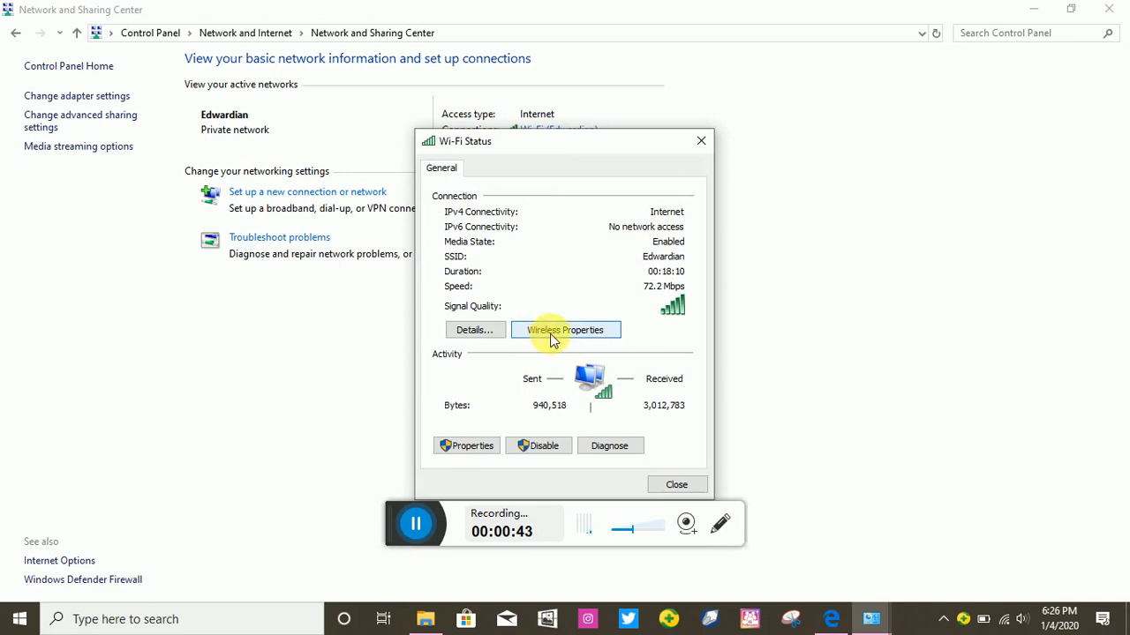
{"action": "left_click", "coordinate": [565, 329]}
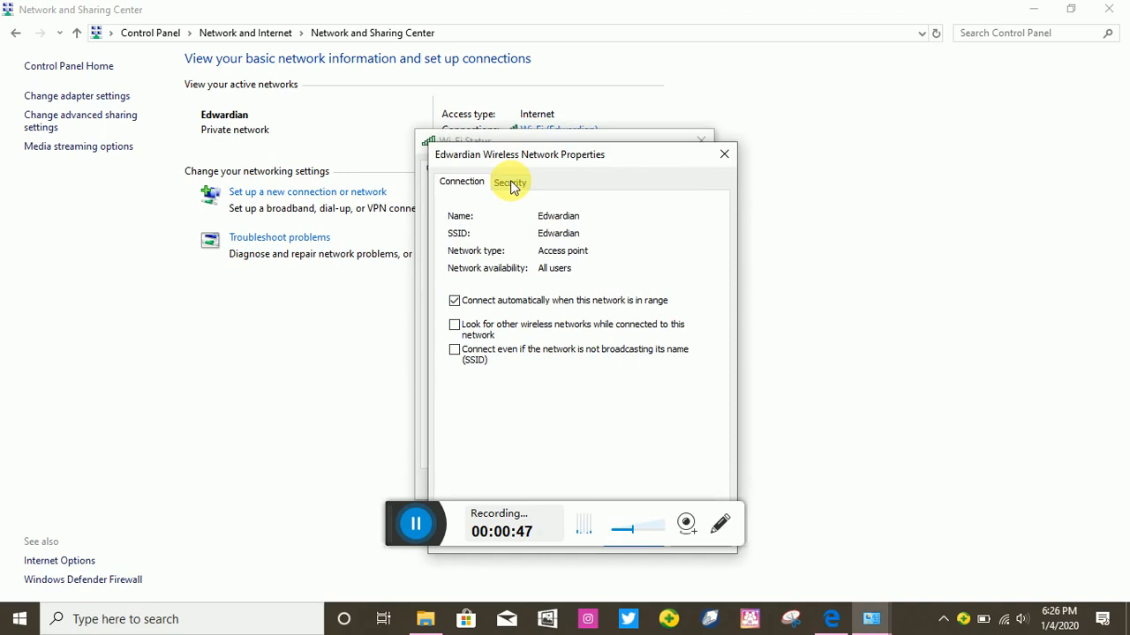
{"action": "left_click", "coordinate": [510, 182]}
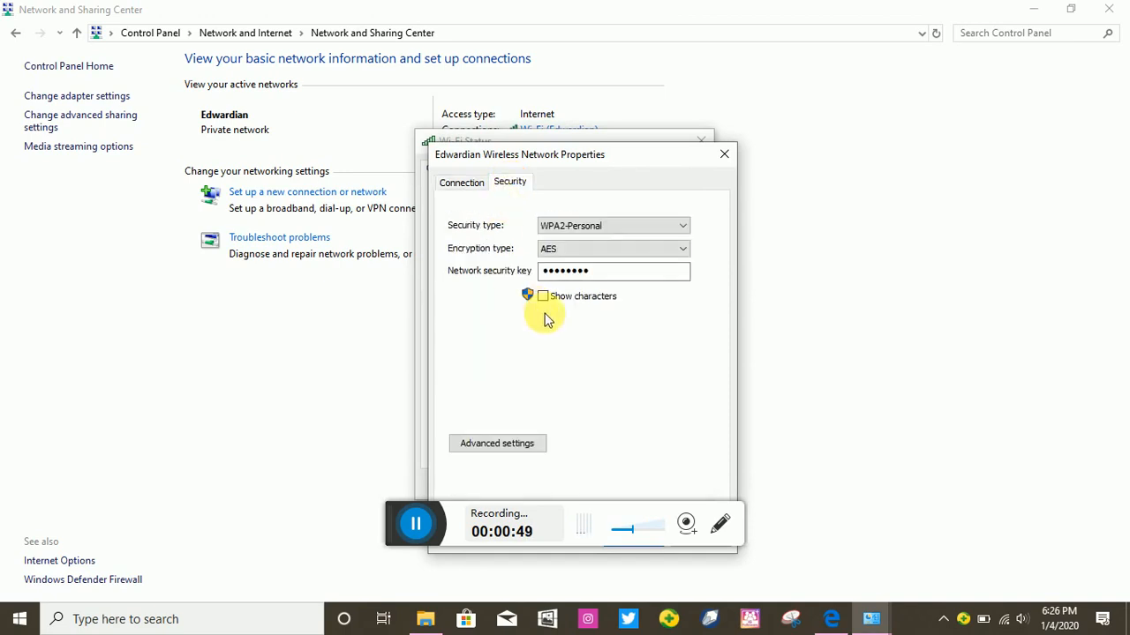
{"action": "left_click", "coordinate": [543, 296]}
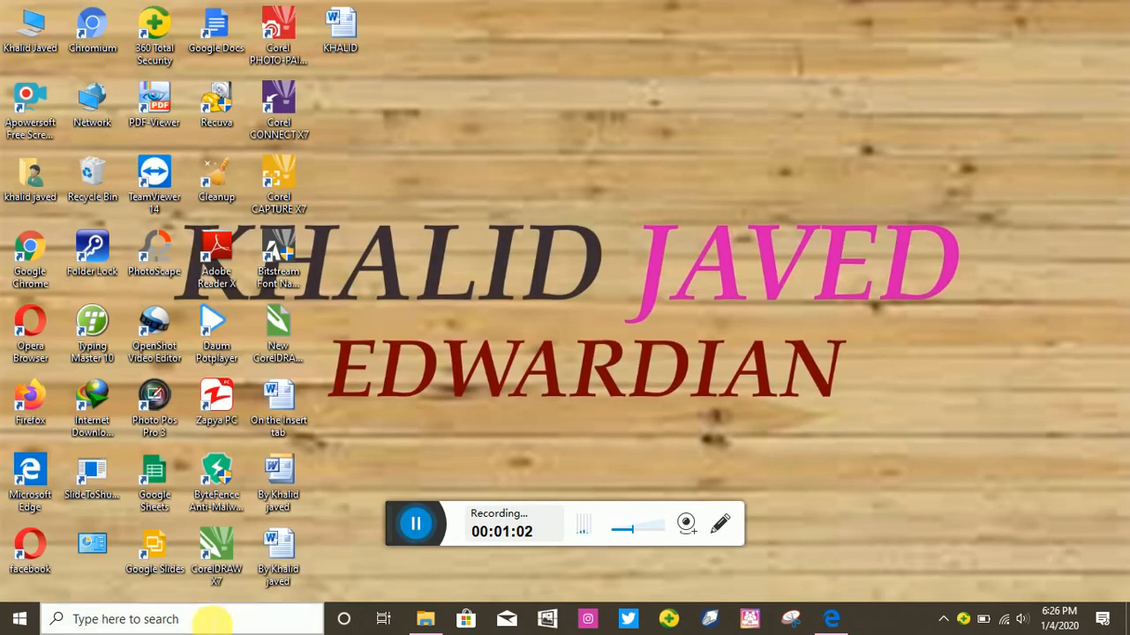
Search Windows for 'cmd' and launch Command Prompt from the results
{"action": "left_click", "coordinate": [123, 618]}
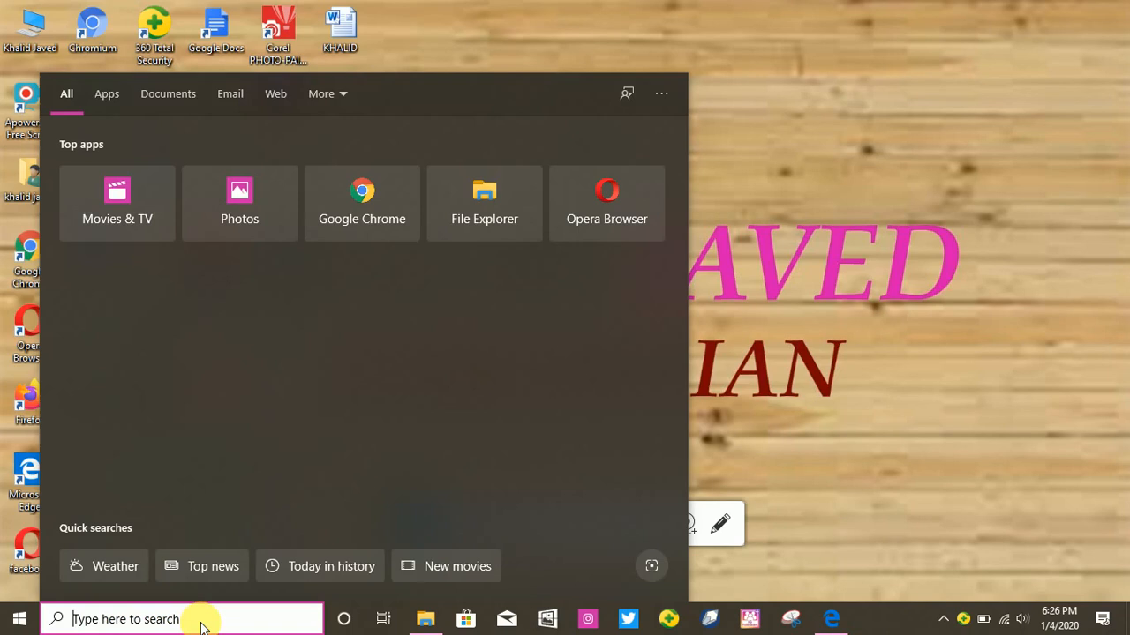
{"action": "type", "text": "Control Panel"}
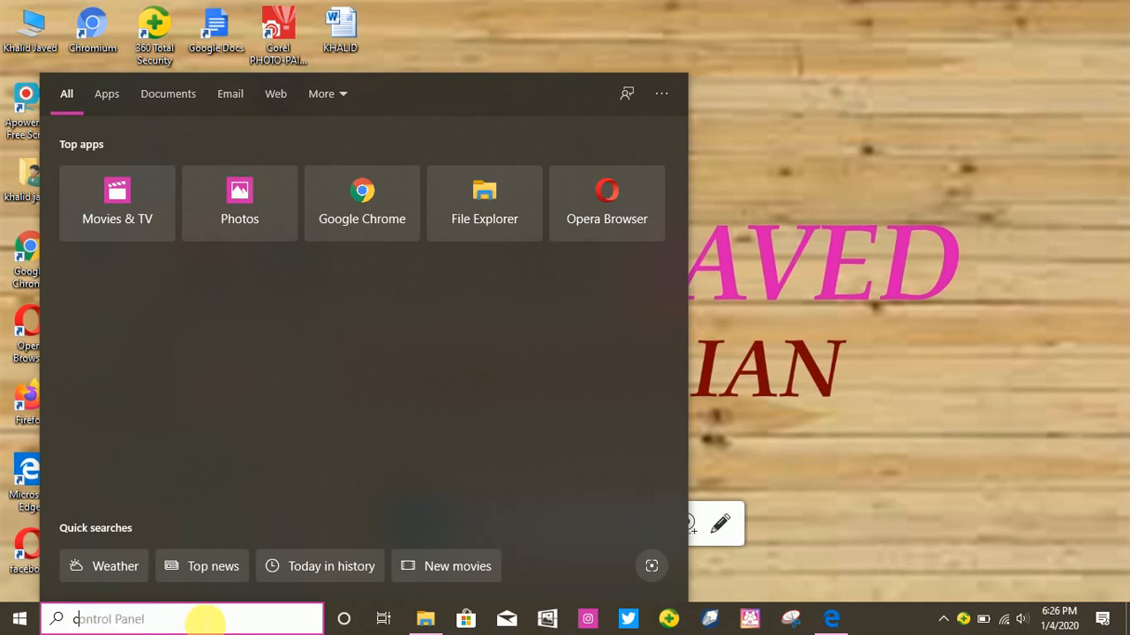
{"action": "type", "text": "cmd"}
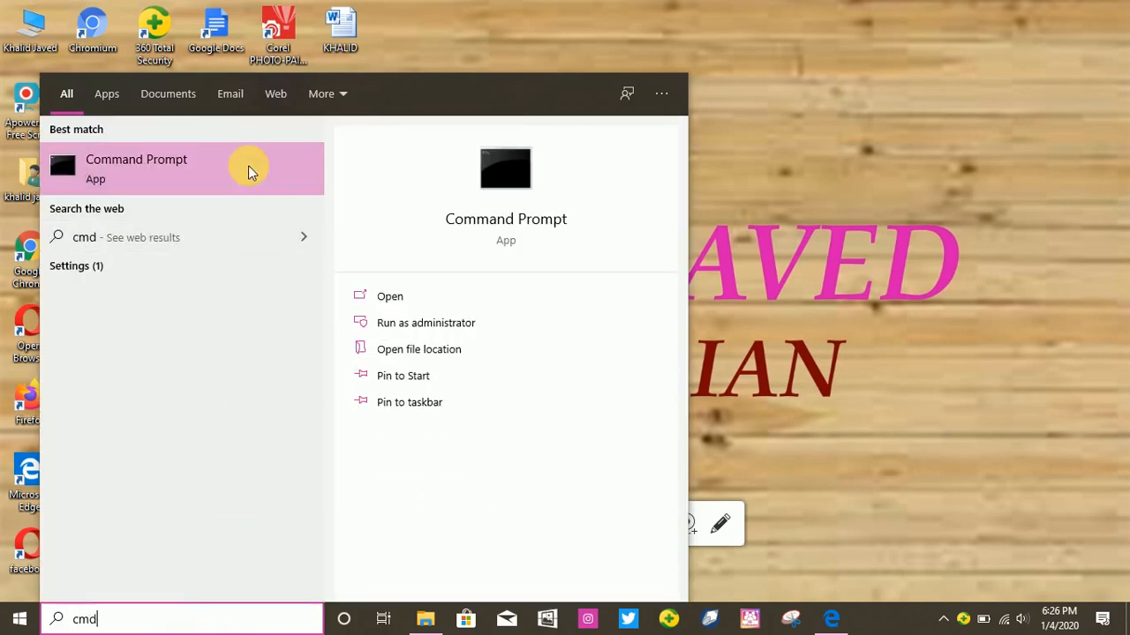
{"action": "left_click", "coordinate": [136, 167]}
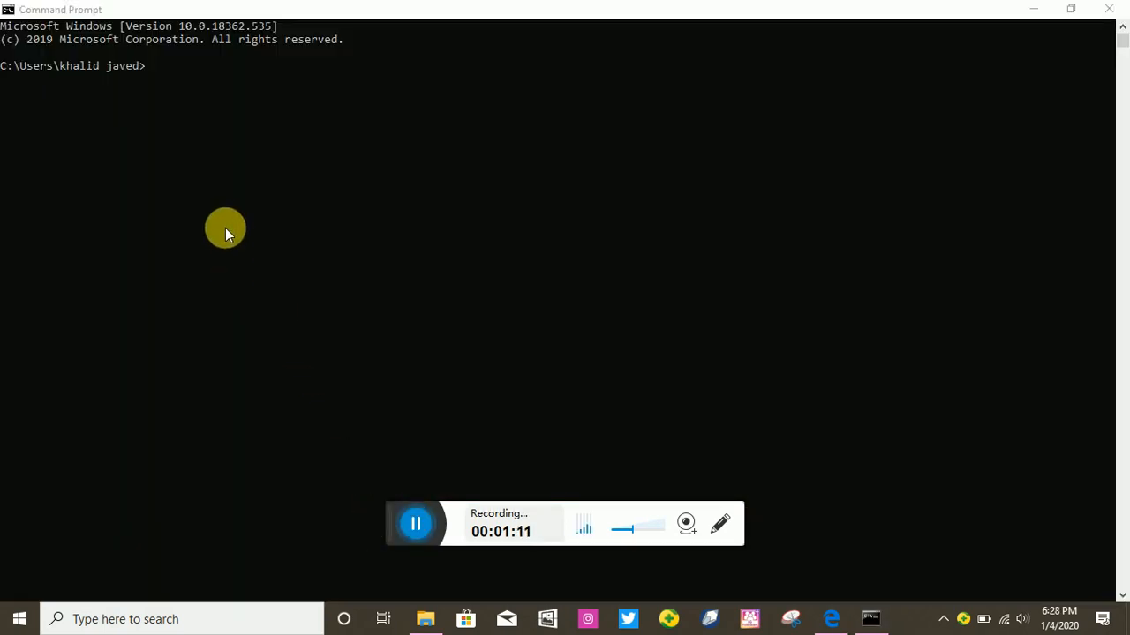
{"action": "mouse_move", "coordinate": [209, 165]}
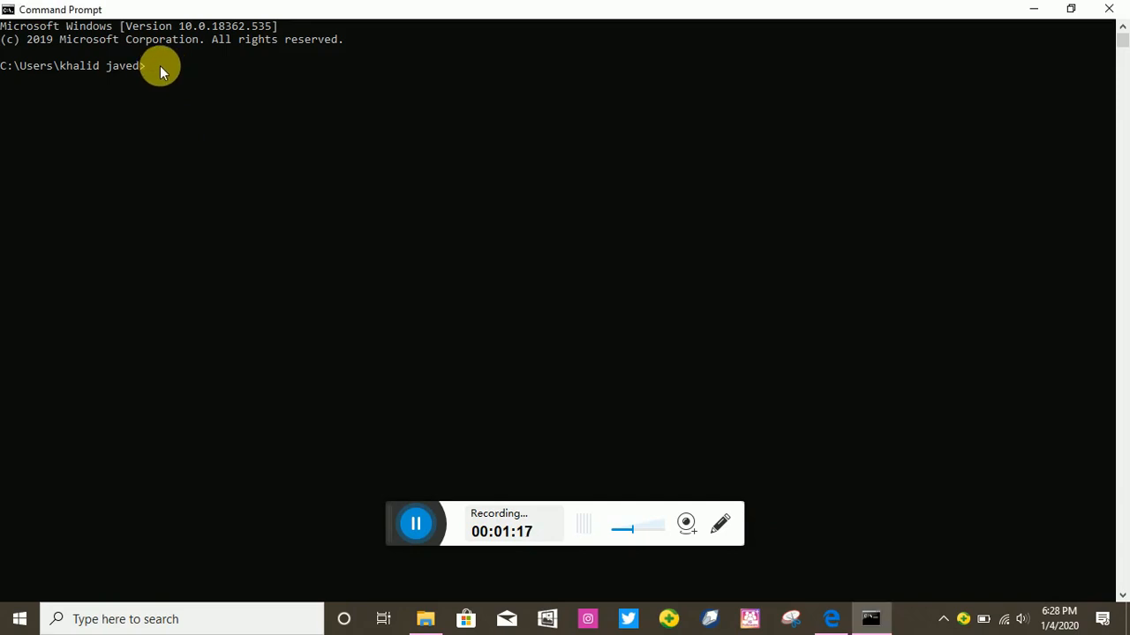
Enter 'netsh wlan show profile name=Edwardian key=clear' and confirm the network name in the Wi-Fi list
{"action": "type", "text": "netsh wlan show profile name=Edwardian key=clear"}
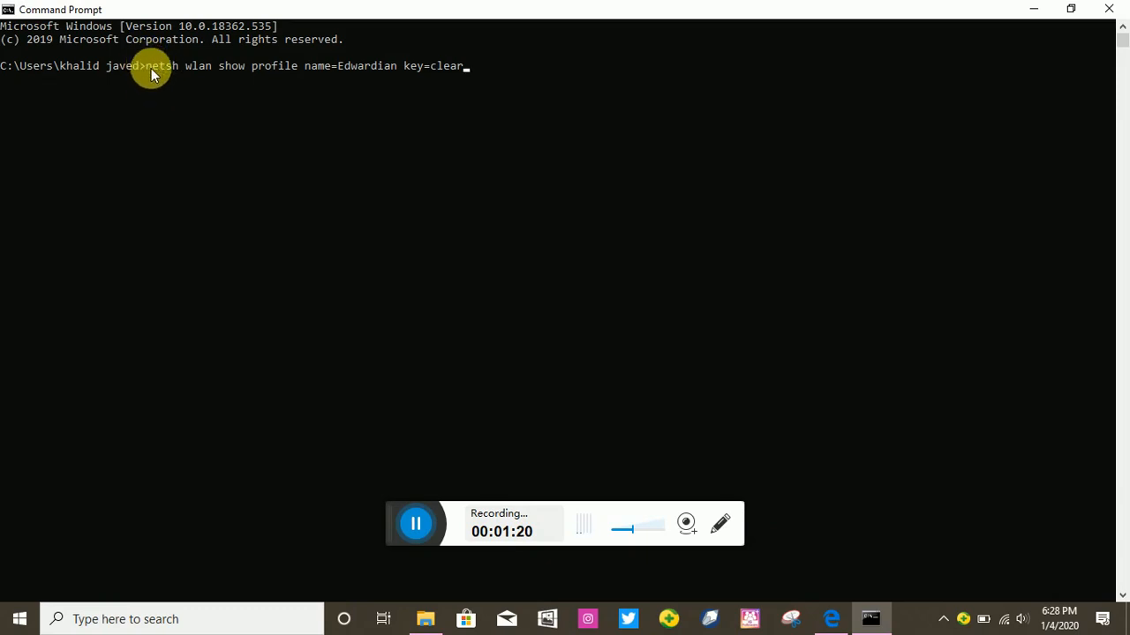
{"action": "left_click_drag", "start_coordinate": [151, 71], "coordinate": [411, 71]}
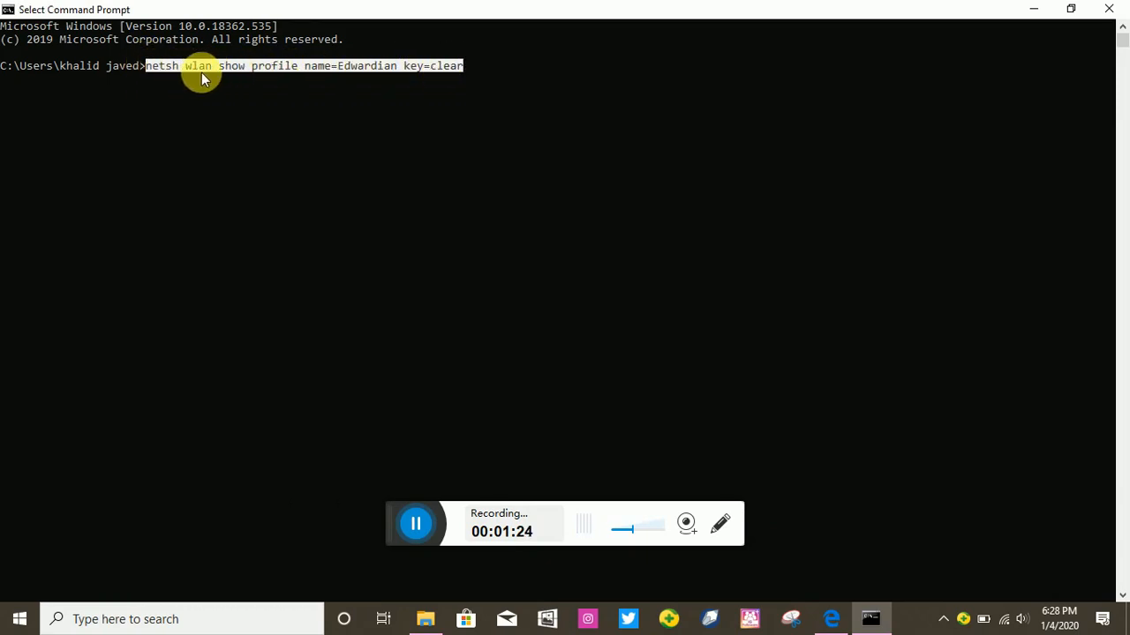
{"action": "mouse_move", "coordinate": [309, 72]}
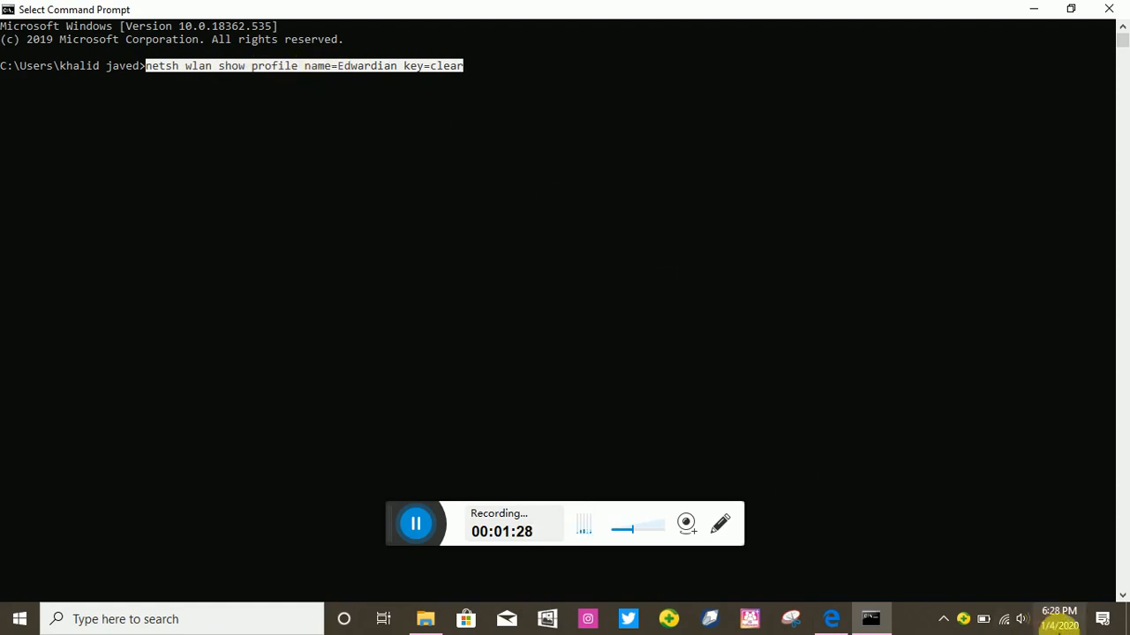
{"action": "left_click", "coordinate": [1003, 618]}
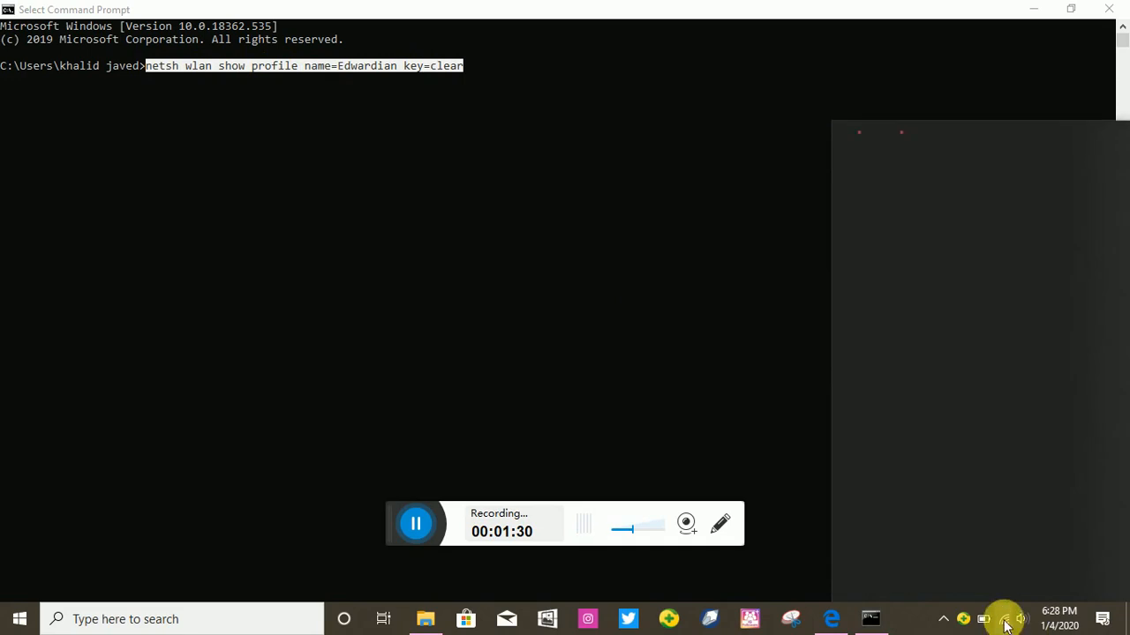
{"action": "left_click", "coordinate": [1003, 618]}
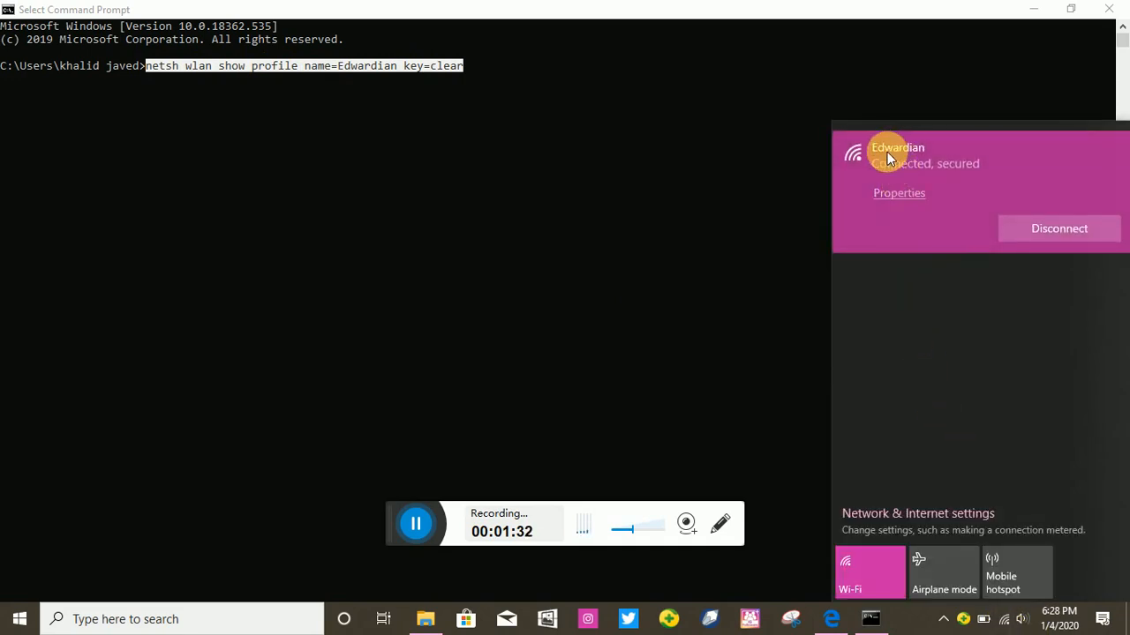
{"action": "mouse_move", "coordinate": [815, 167]}
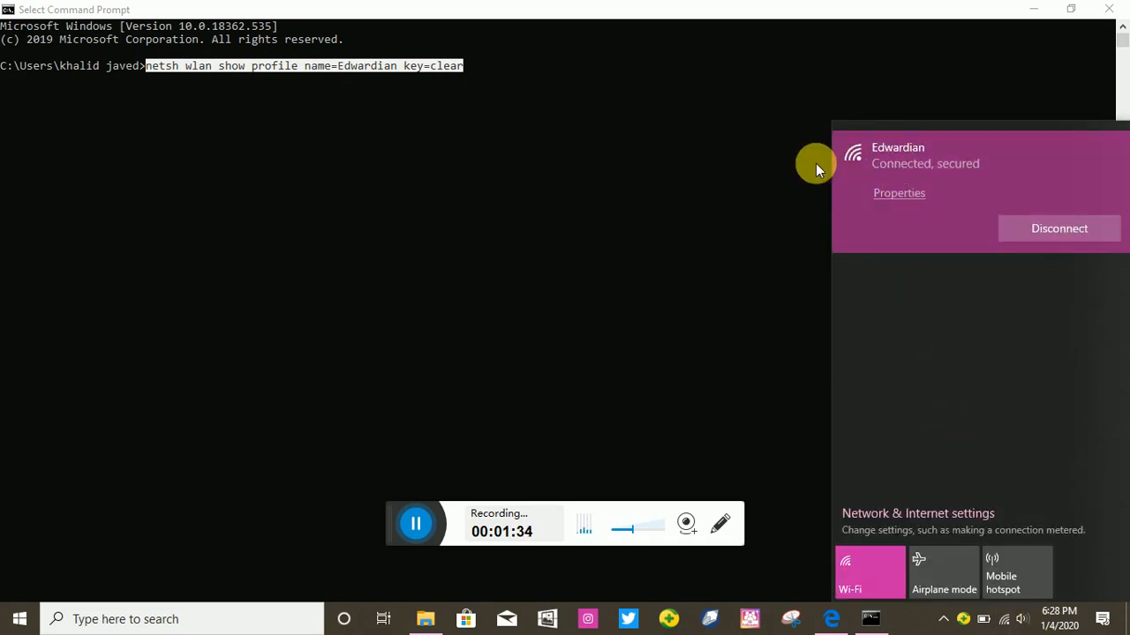
{"action": "left_click", "coordinate": [382, 93]}
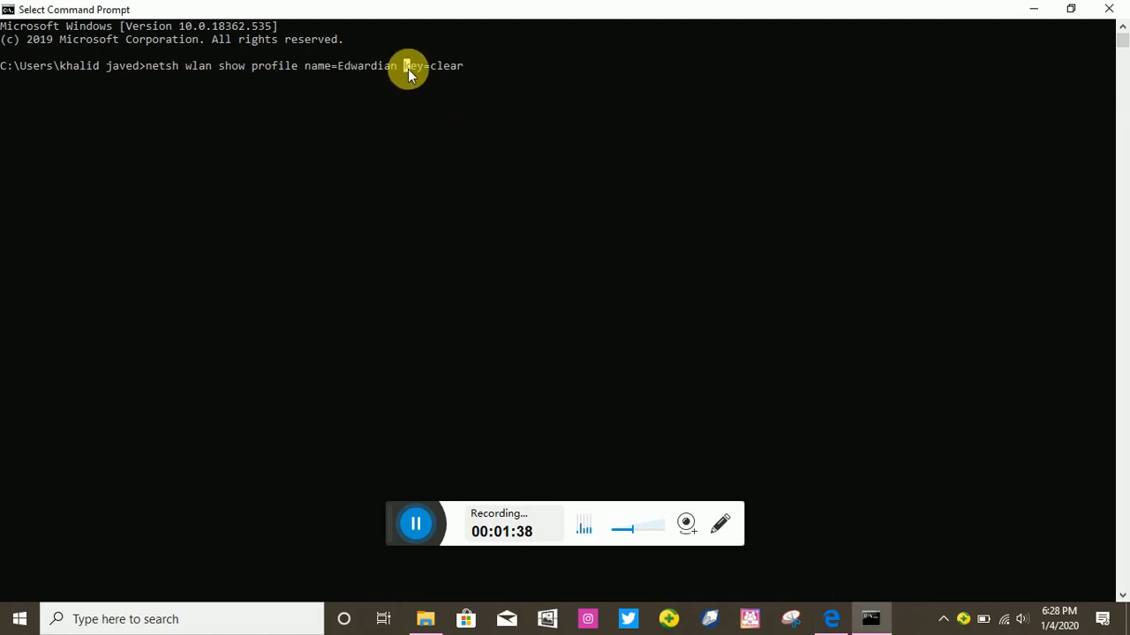
Run the netsh command and scroll down to Key Content 12345678
{"action": "key", "text": "enter"}
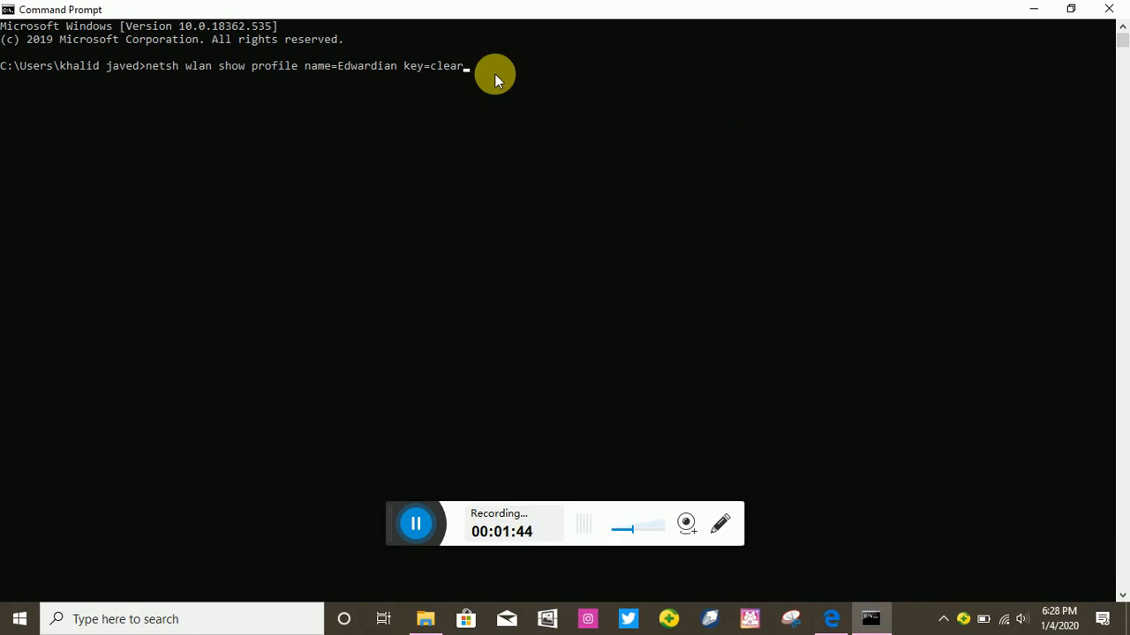
{"action": "key", "text": "enter"}
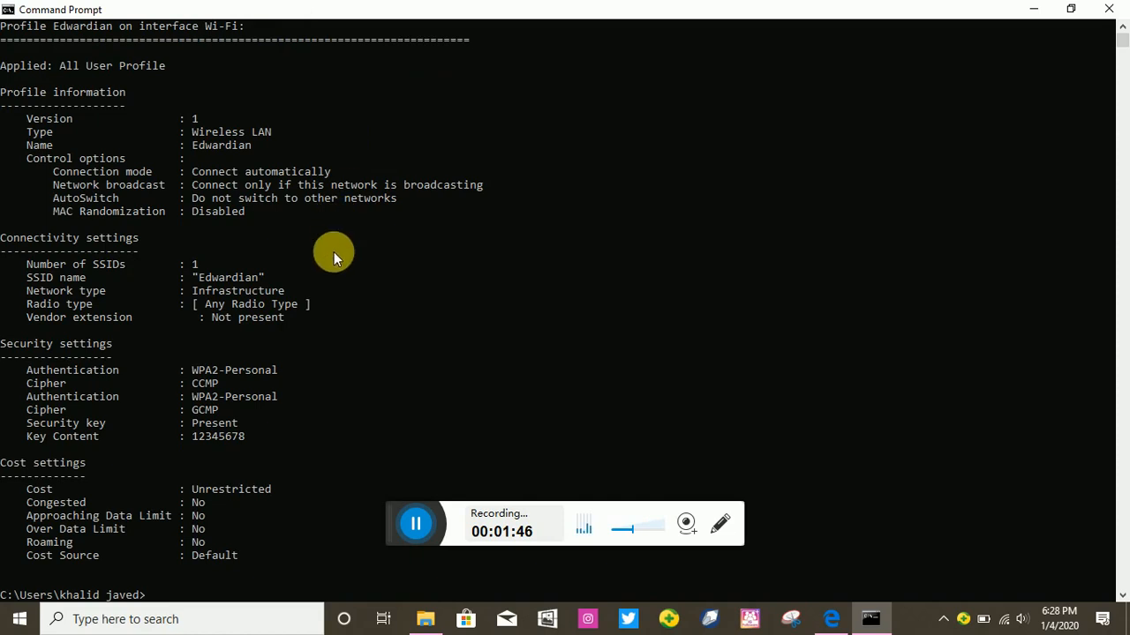
{"action": "scroll", "scroll_direction": "down", "scroll_amount": 3}
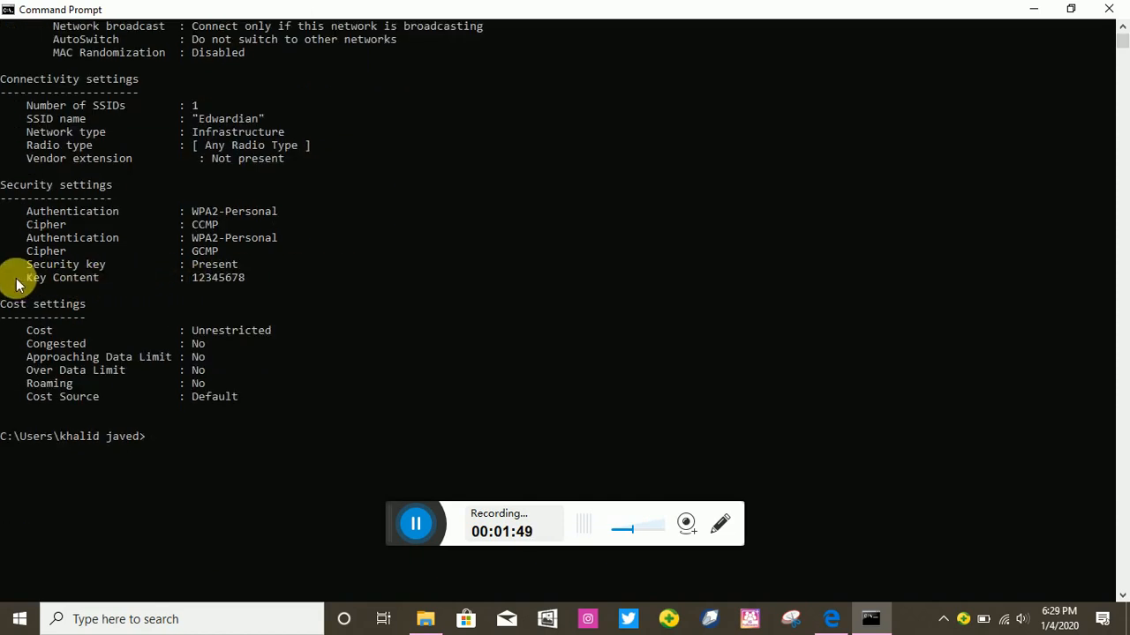